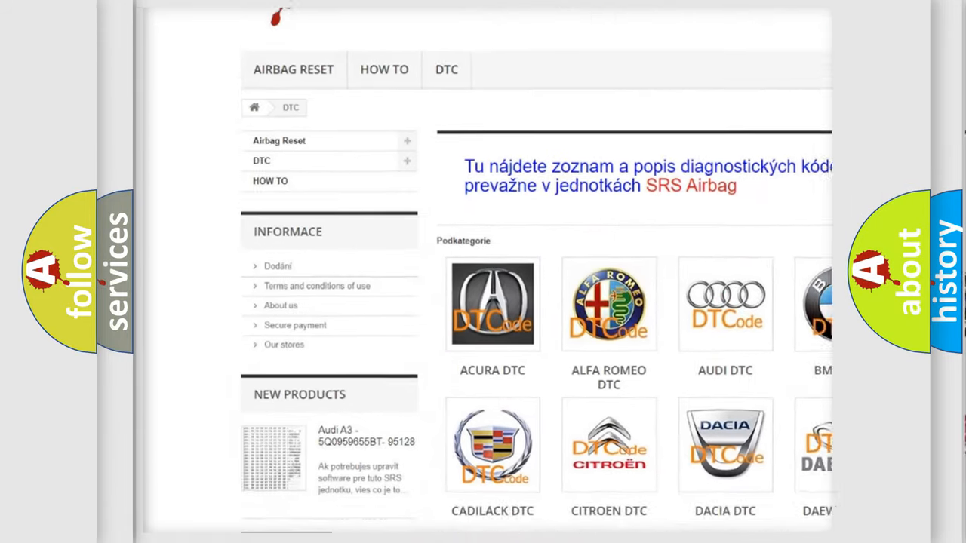
- Reveal the B1A27 description of Class 2 module monitoring and Node Alive state-of-health messages
scroll("down", 3)
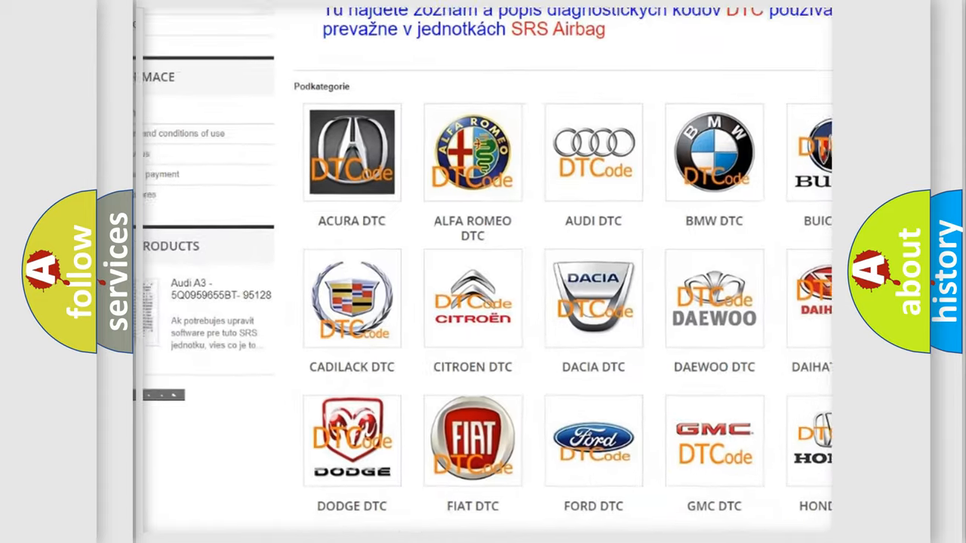
scroll("up", 3)
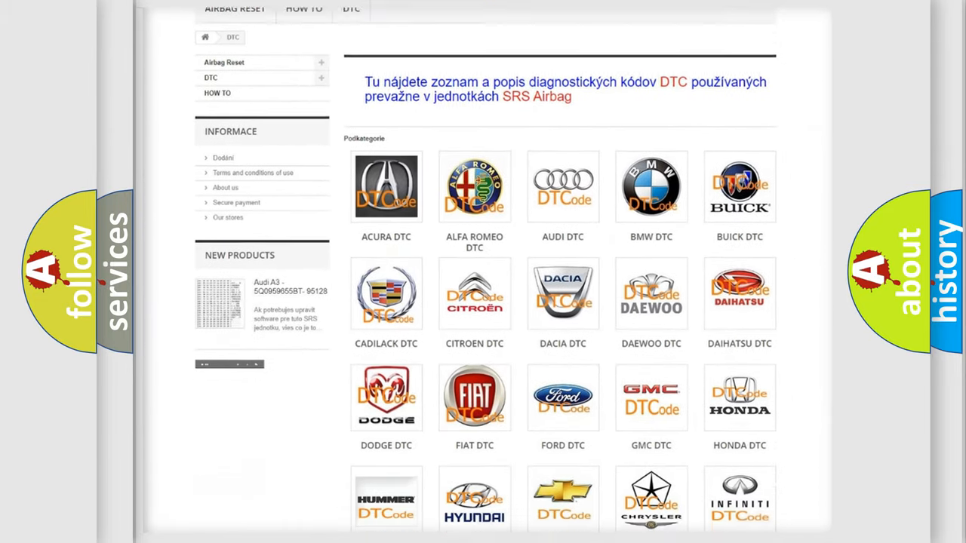
scroll("down", 3)
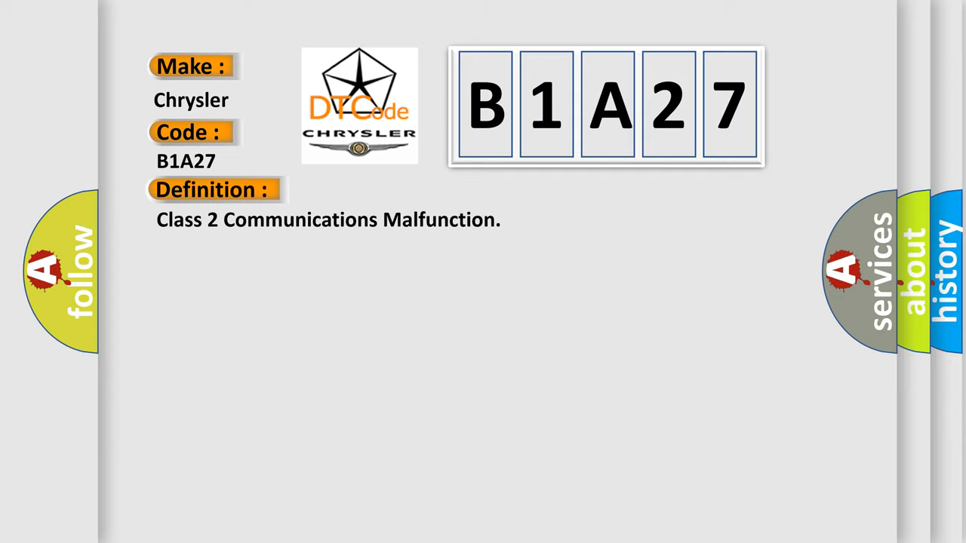
left_click(392, 191)
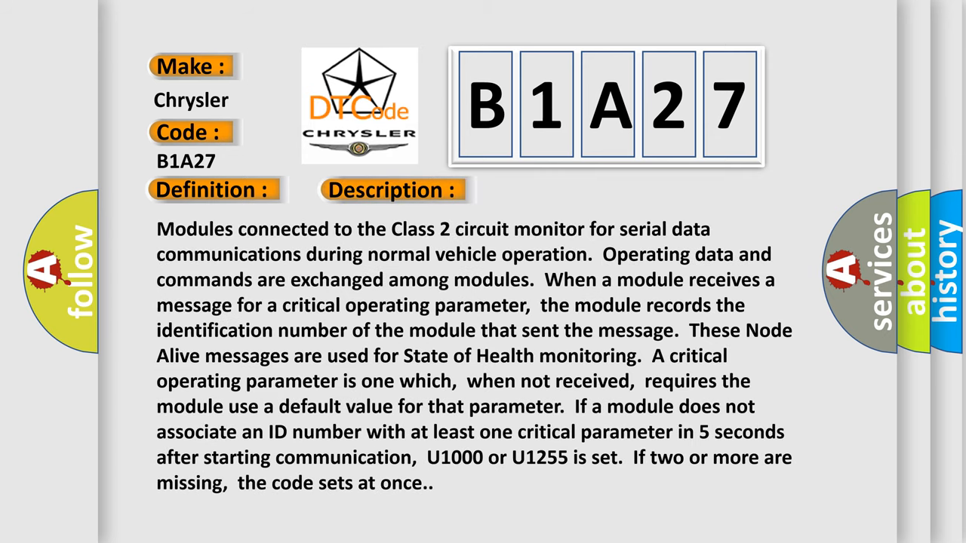